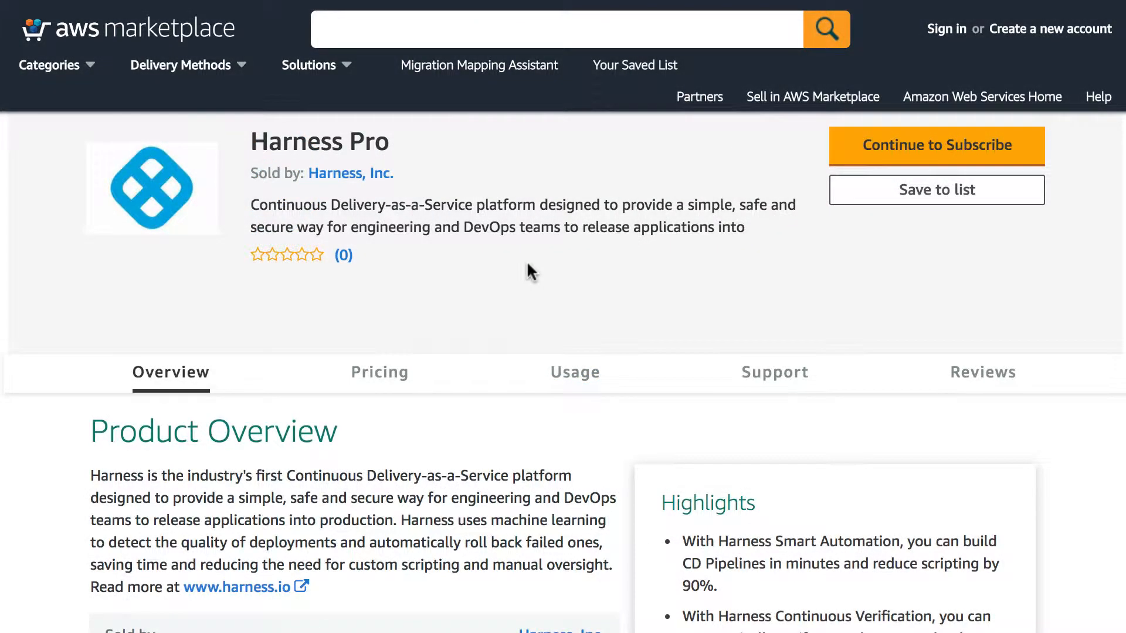
# Review the Harness Pro listing's overview, pricing and usage sections in AWS Marketplace
pyautogui.scroll(-3)
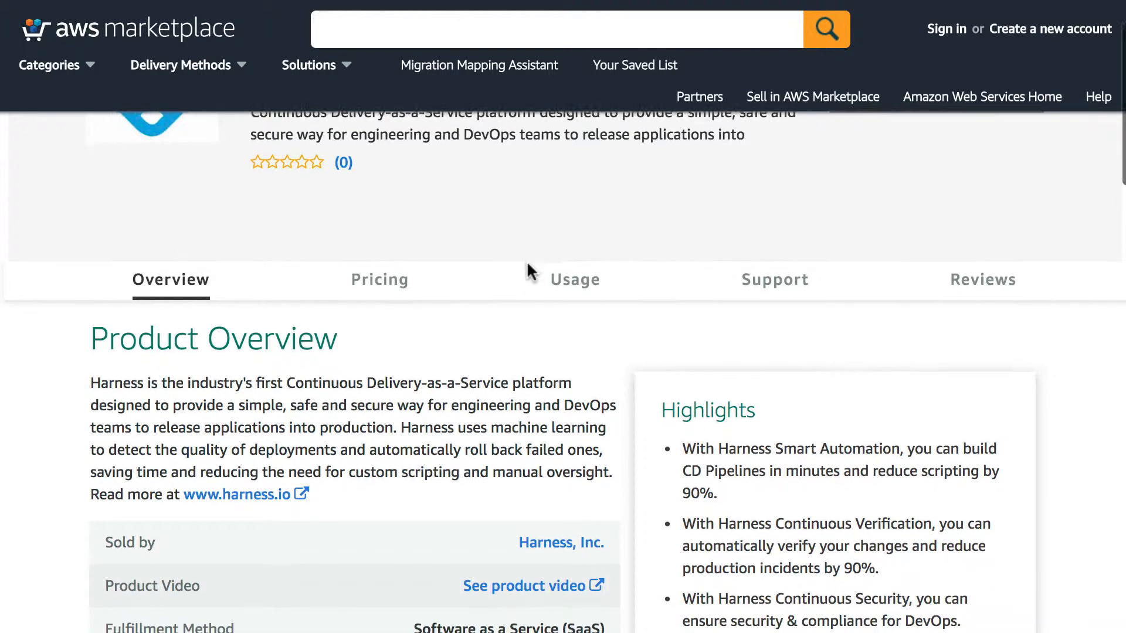
pyautogui.scroll(-3)
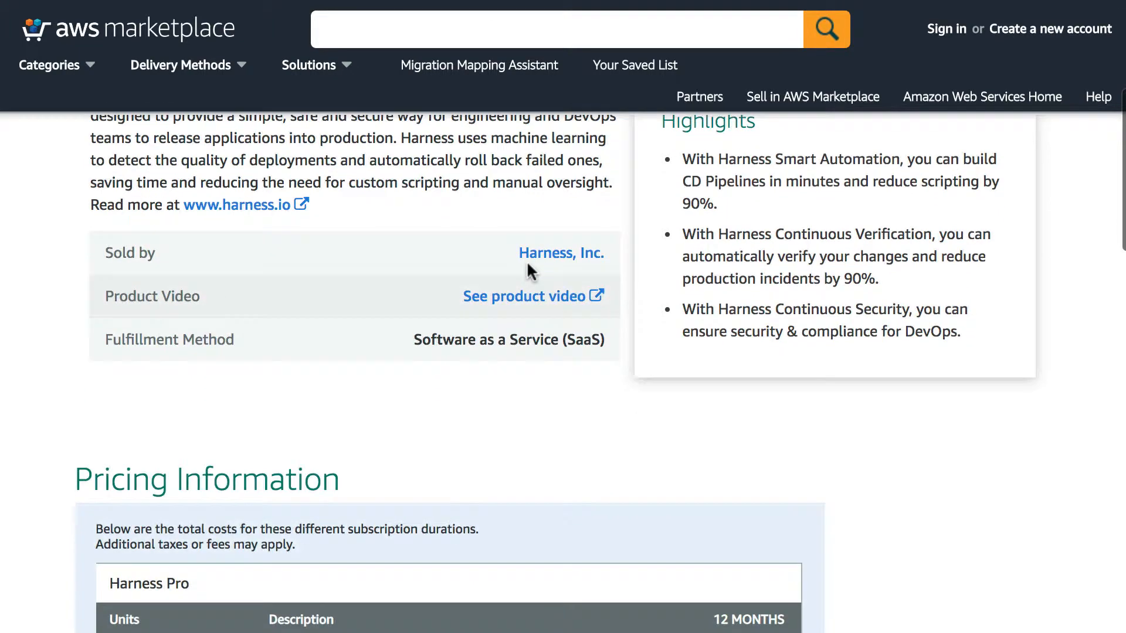
pyautogui.scroll(-3)
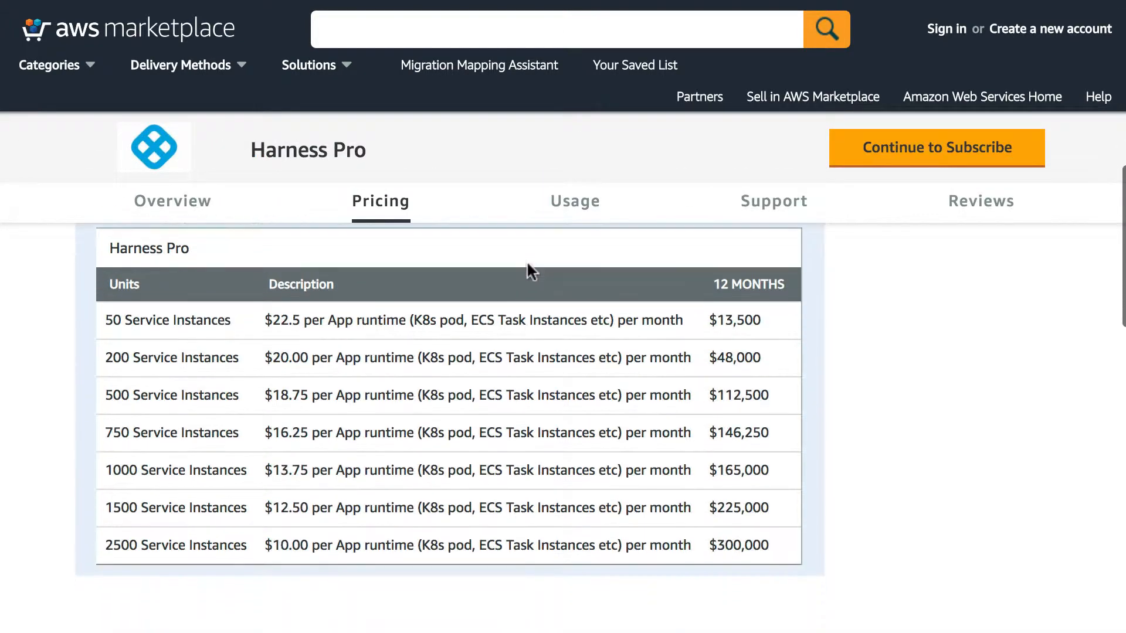
pyautogui.click(575, 200)
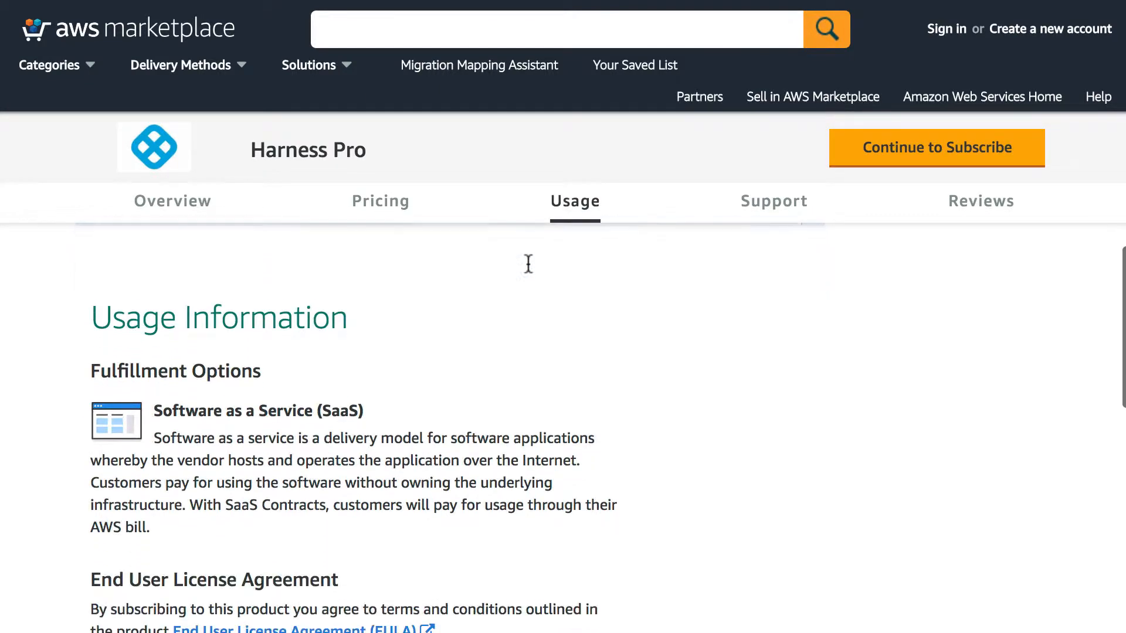
pyautogui.scroll(-3)
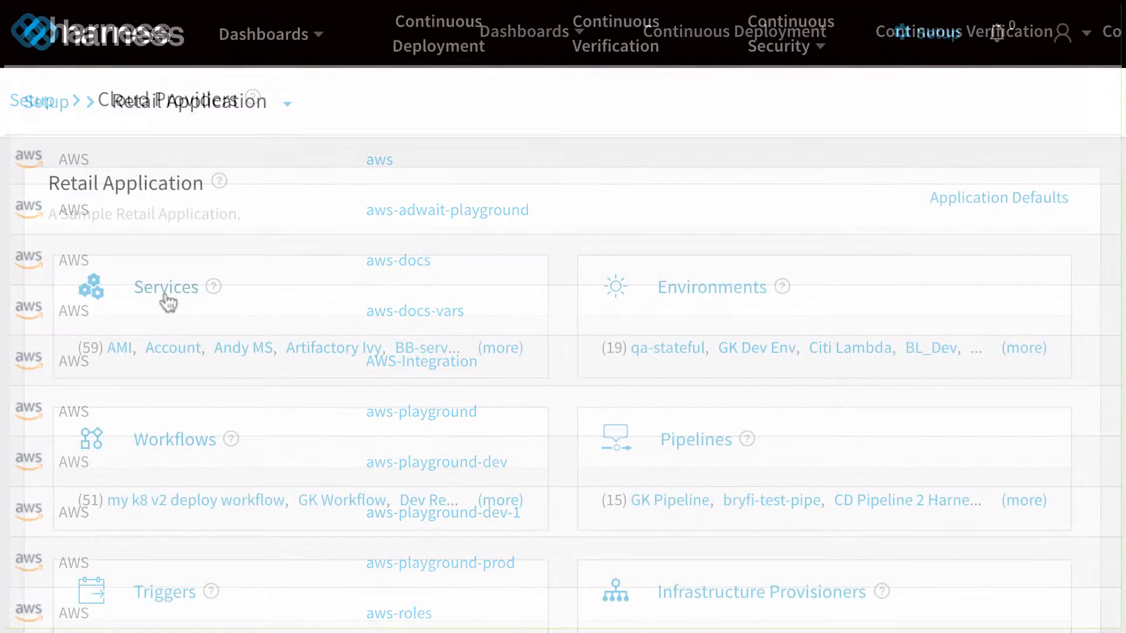
# Create the service My AWS Service with the Amazon EC2 Container Services (ECS) deployment type
pyautogui.click(165, 286)
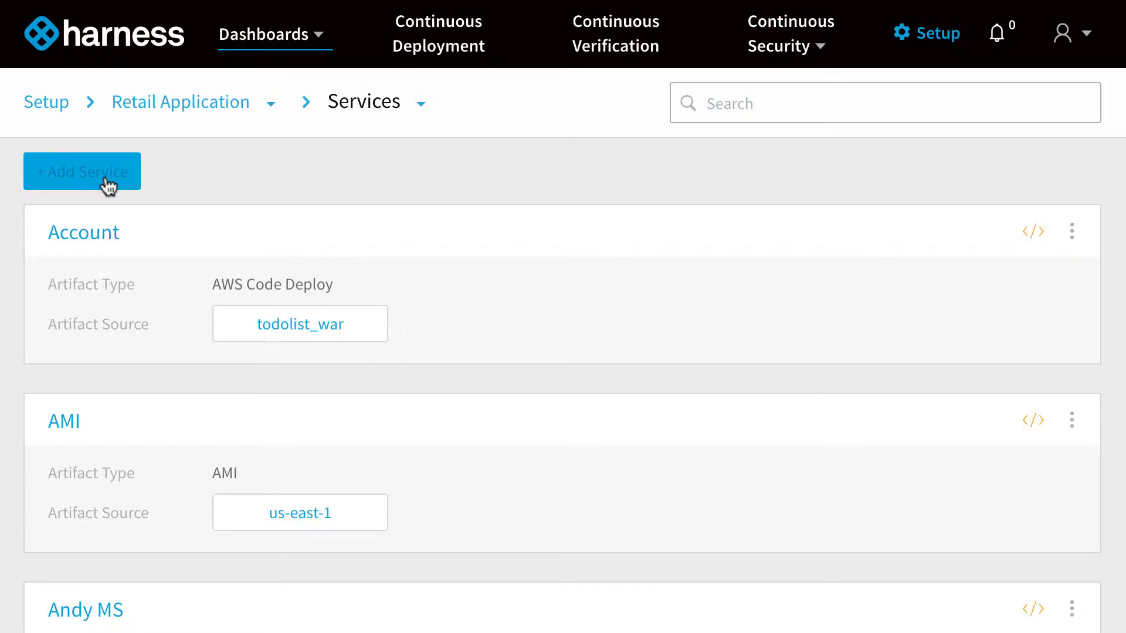
pyautogui.click(81, 172)
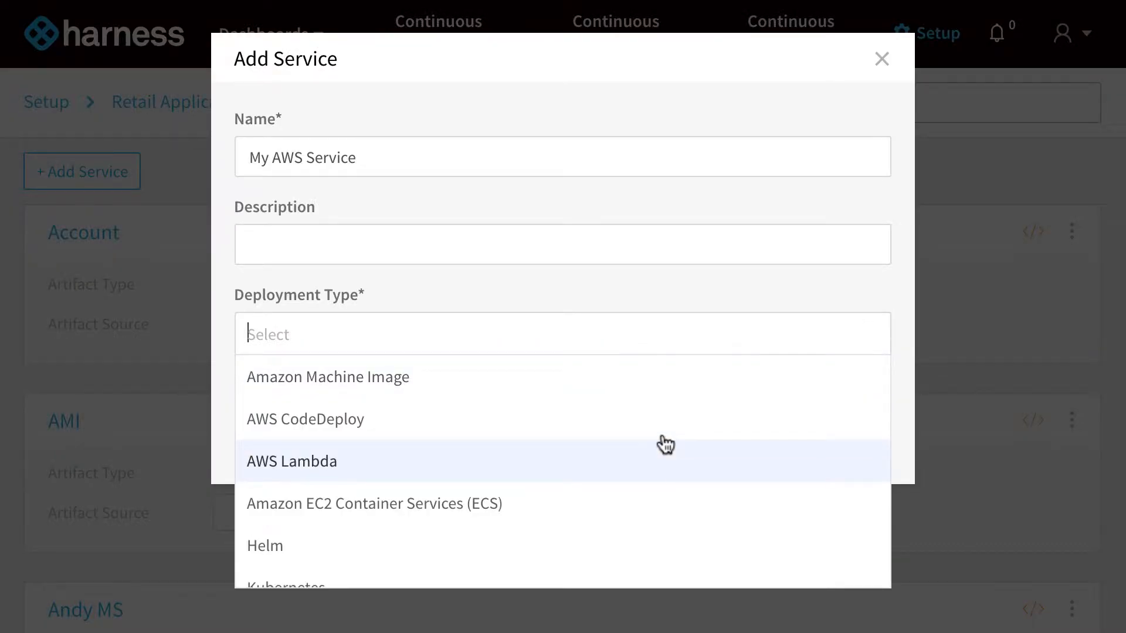
pyautogui.moveTo(634, 429)
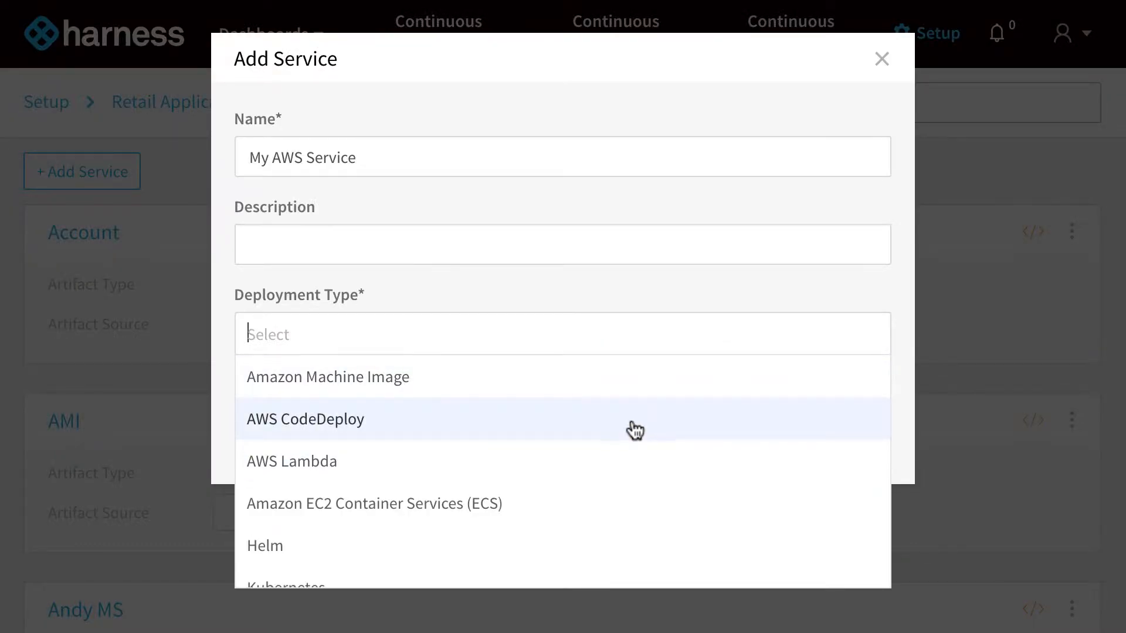
pyautogui.moveTo(636, 500)
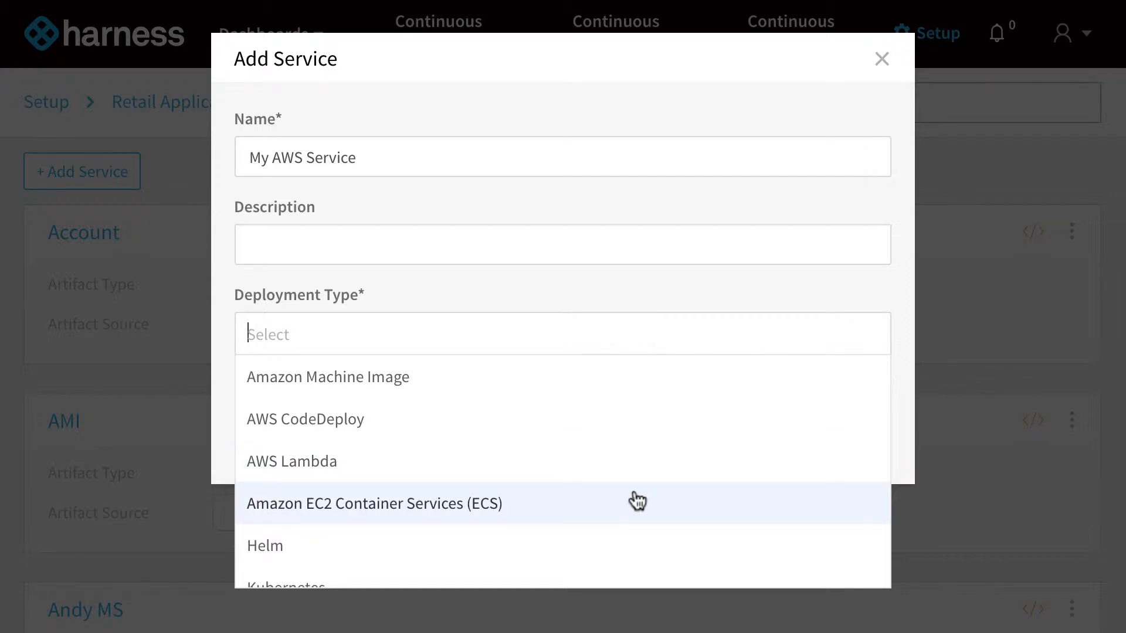
pyautogui.click(372, 504)
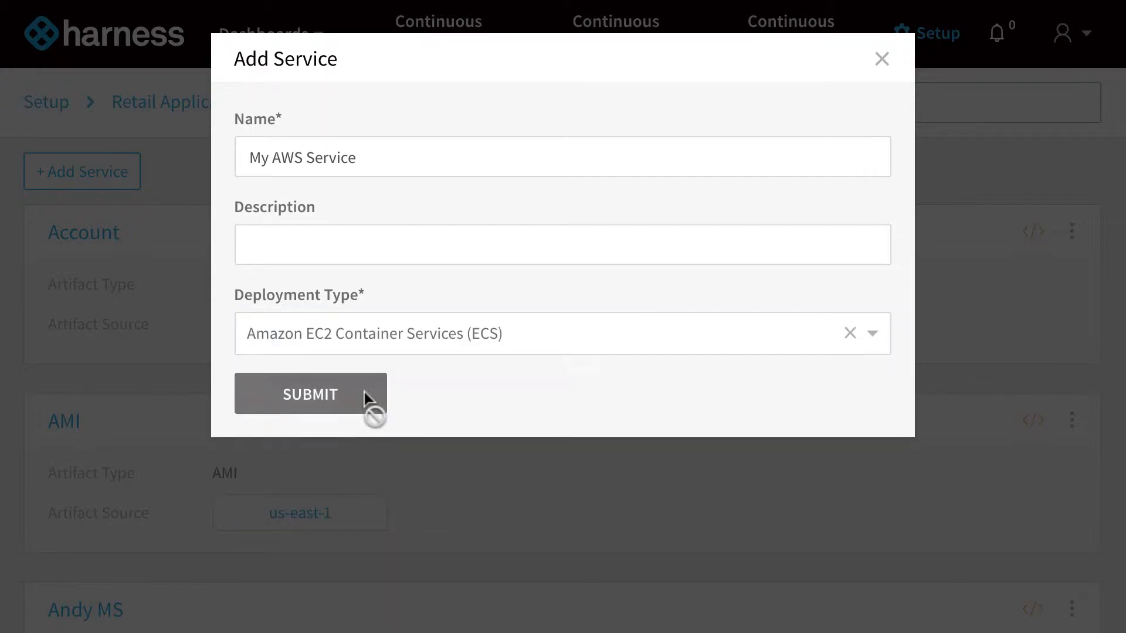
pyautogui.click(310, 394)
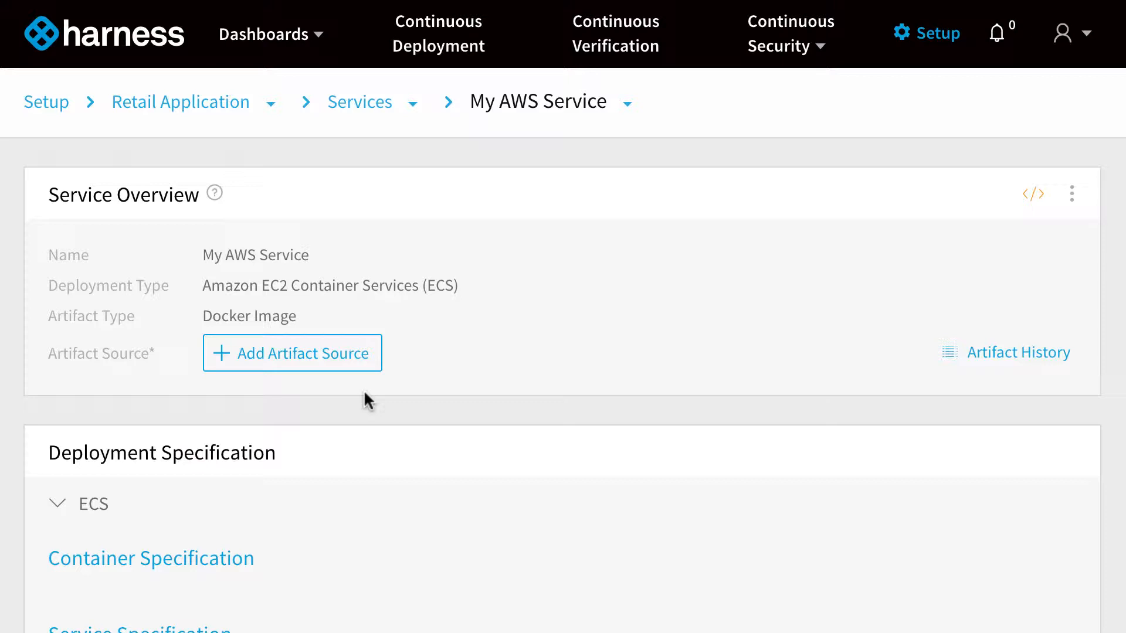
# Add an ECR artifact source to My AWS Service and choose its cloud provider
pyautogui.scroll(-3)
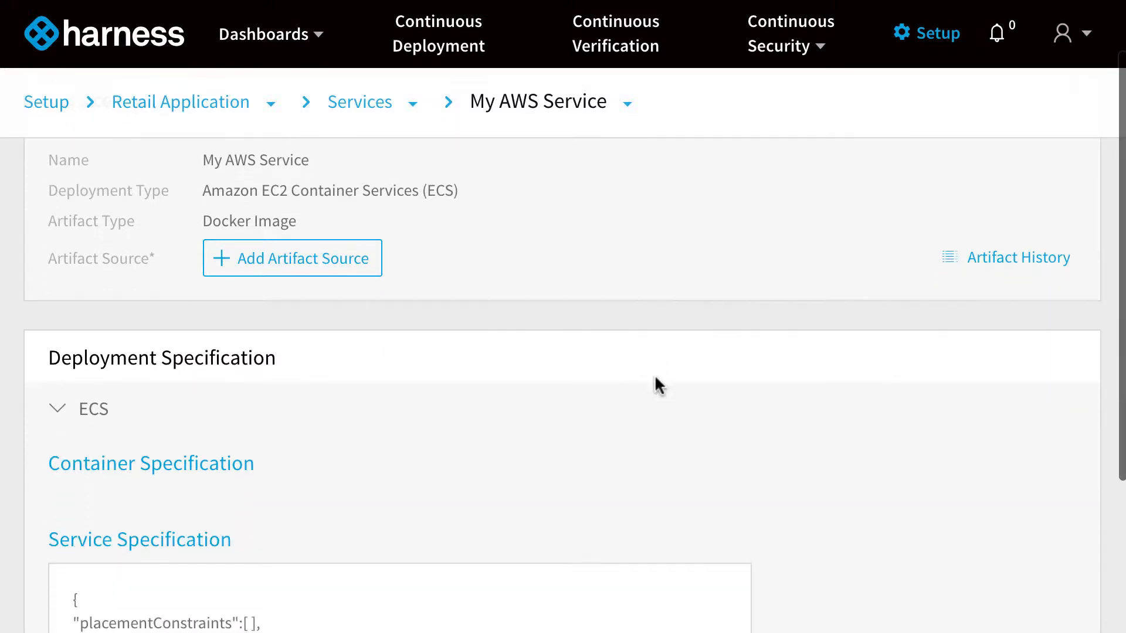
pyautogui.scroll(-3)
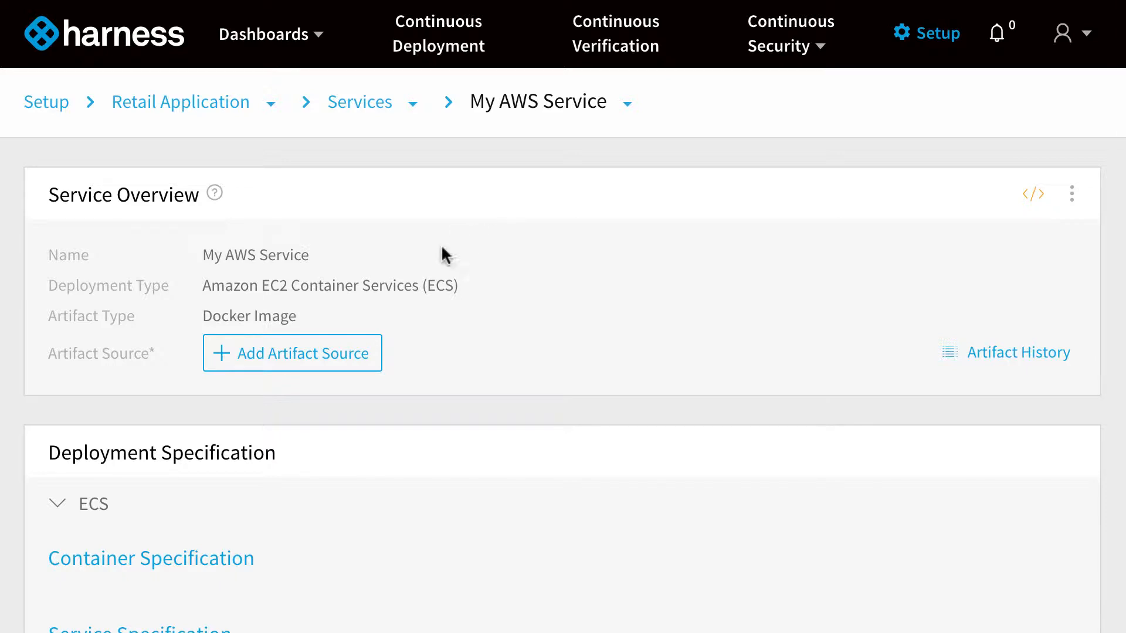
pyautogui.click(292, 353)
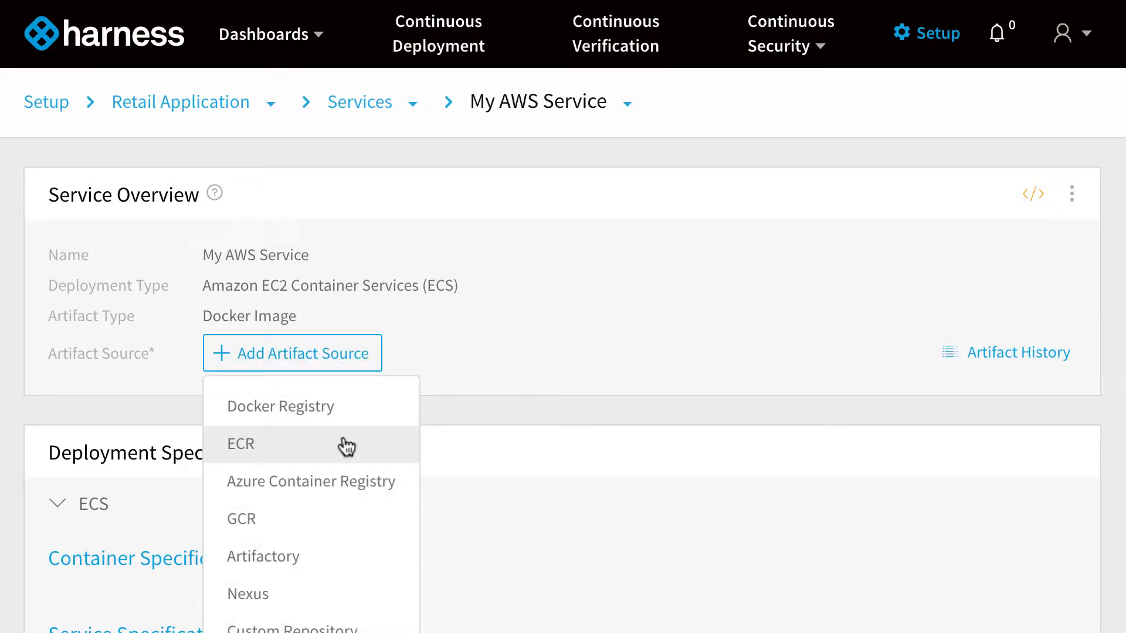
pyautogui.click(240, 443)
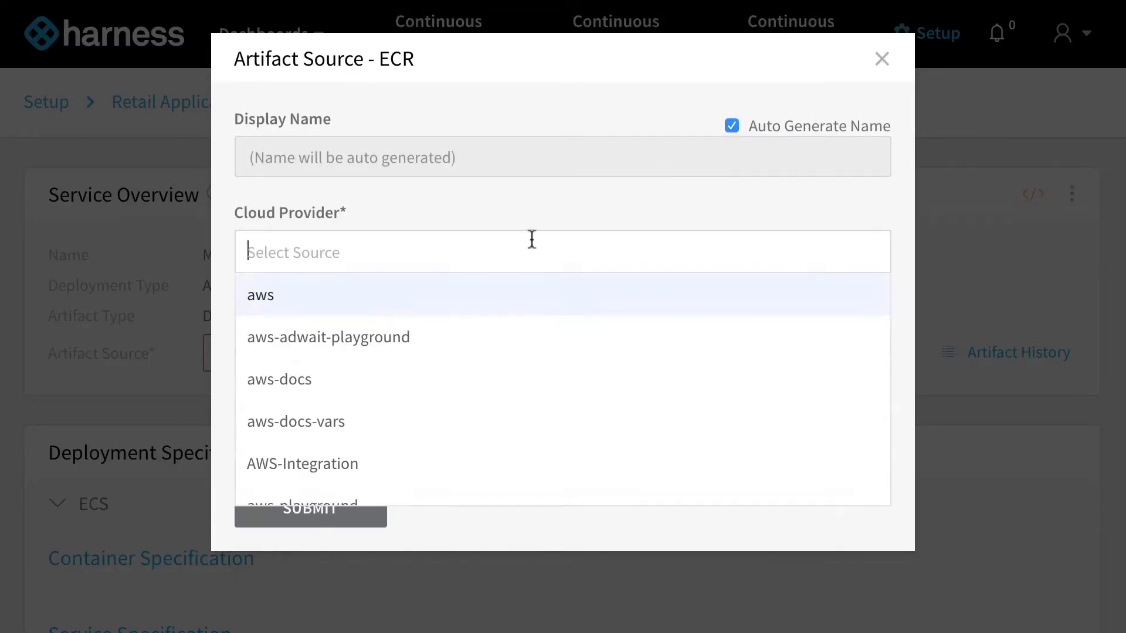
pyautogui.click(260, 294)
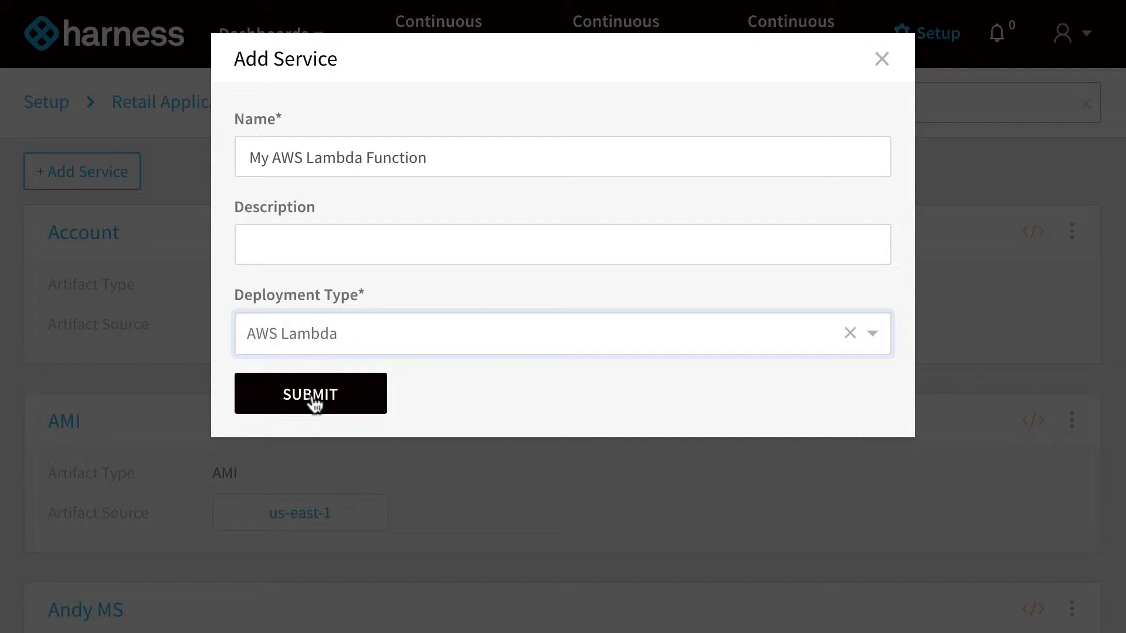
# Create the My AWS Lambda Function service and check its artifact source and function specs
pyautogui.click(310, 394)
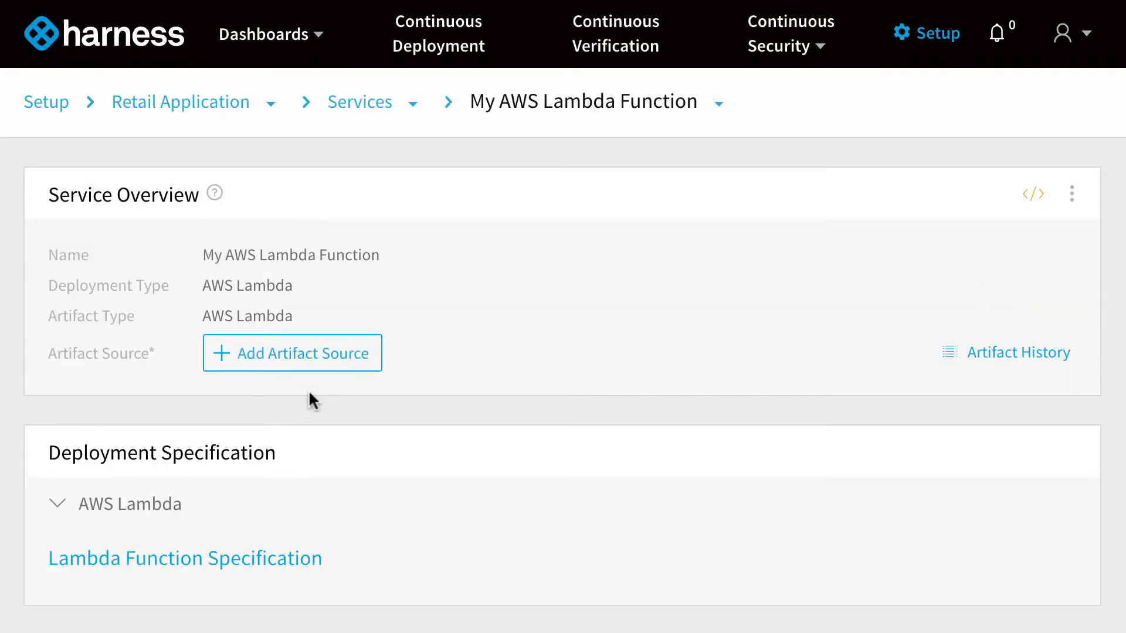
pyautogui.click(292, 354)
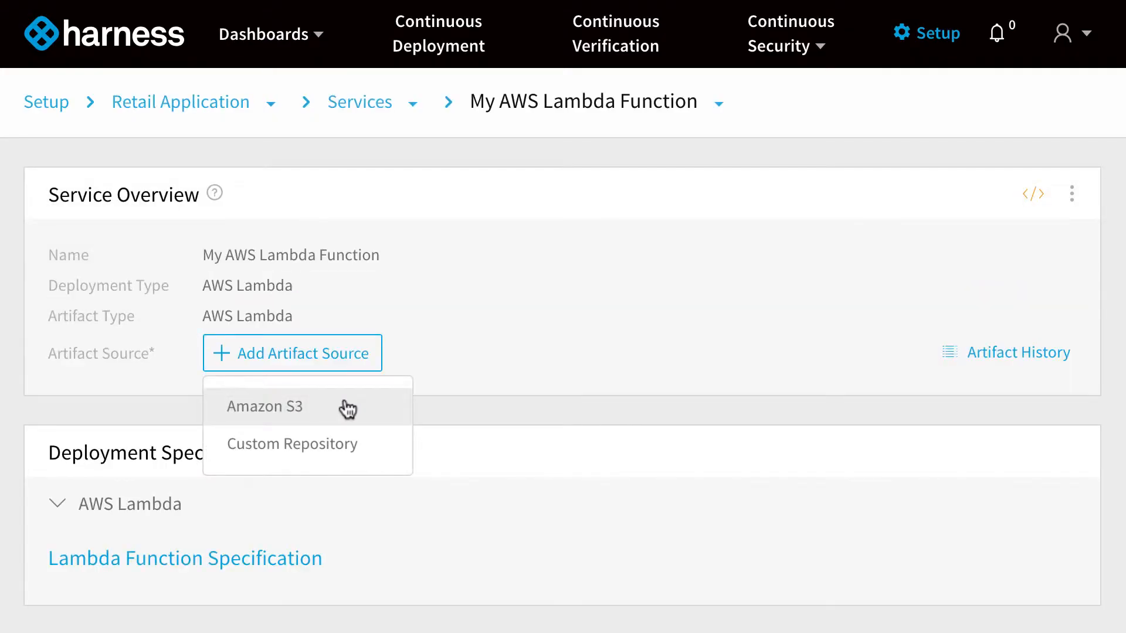
pyautogui.click(264, 407)
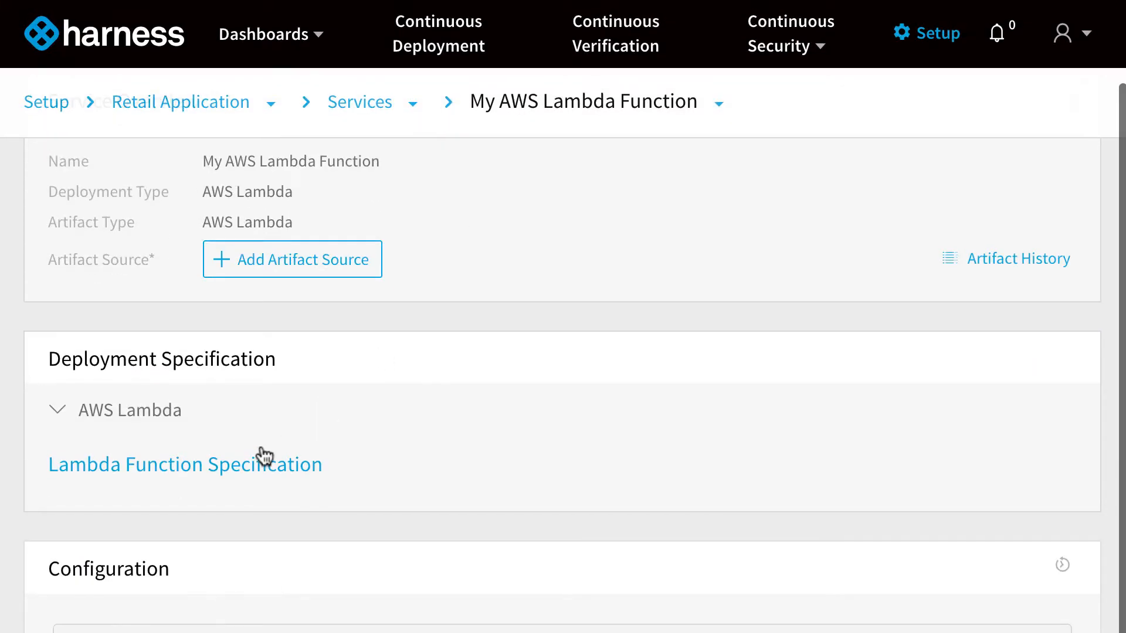
pyautogui.click(184, 464)
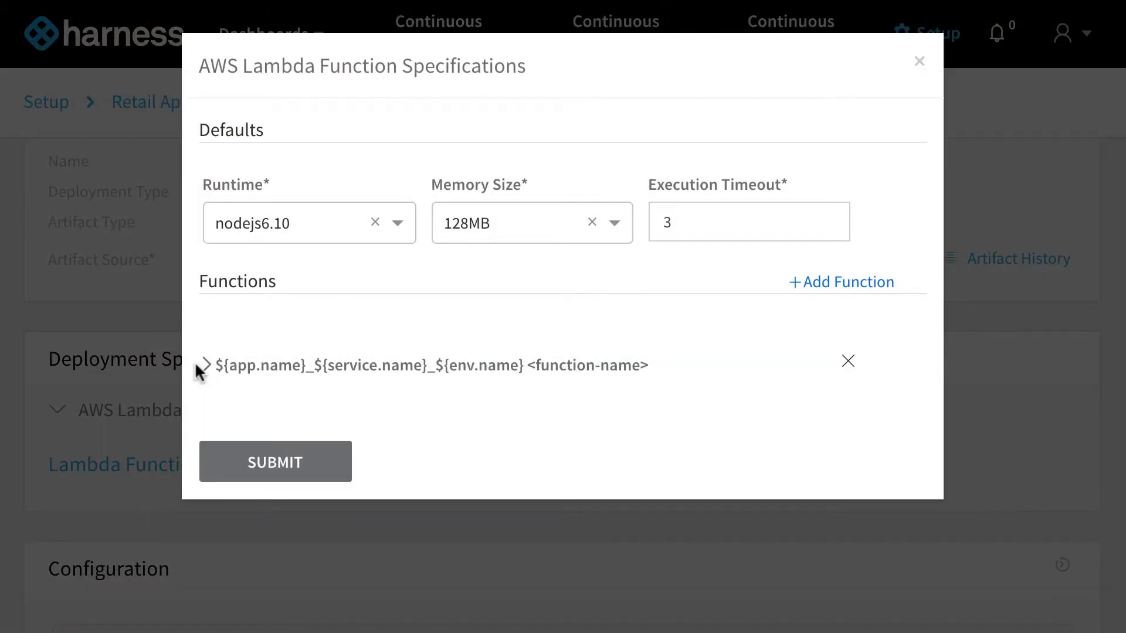
pyautogui.click(206, 365)
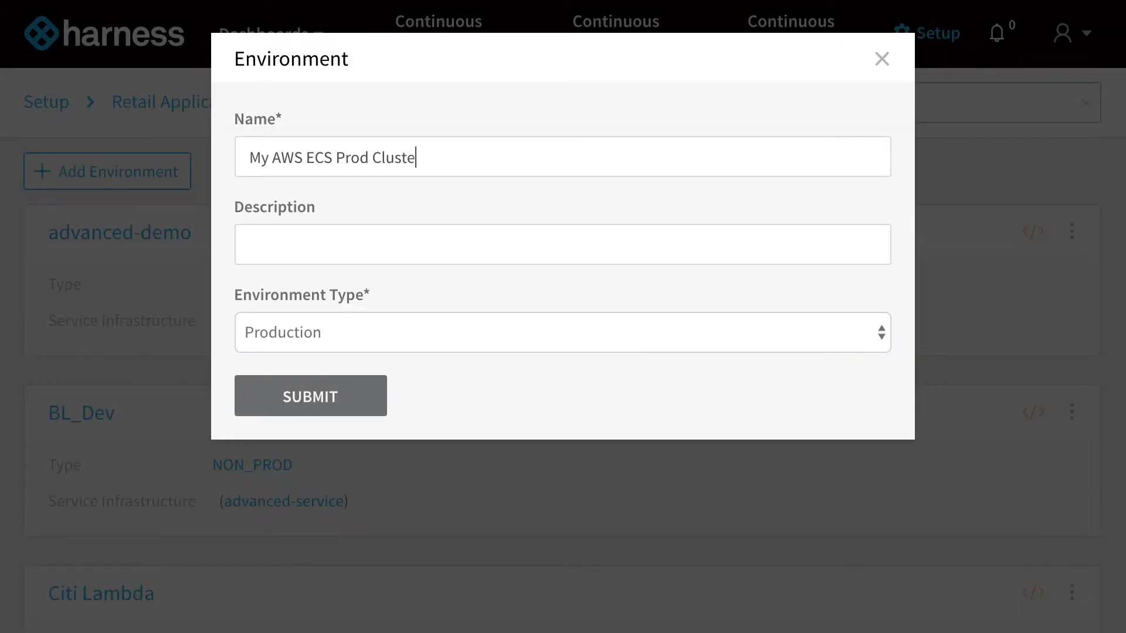
# Save the Production environment My AWS ECS Prod Cluster and start its service infrastructure setup
pyautogui.click(310, 395)
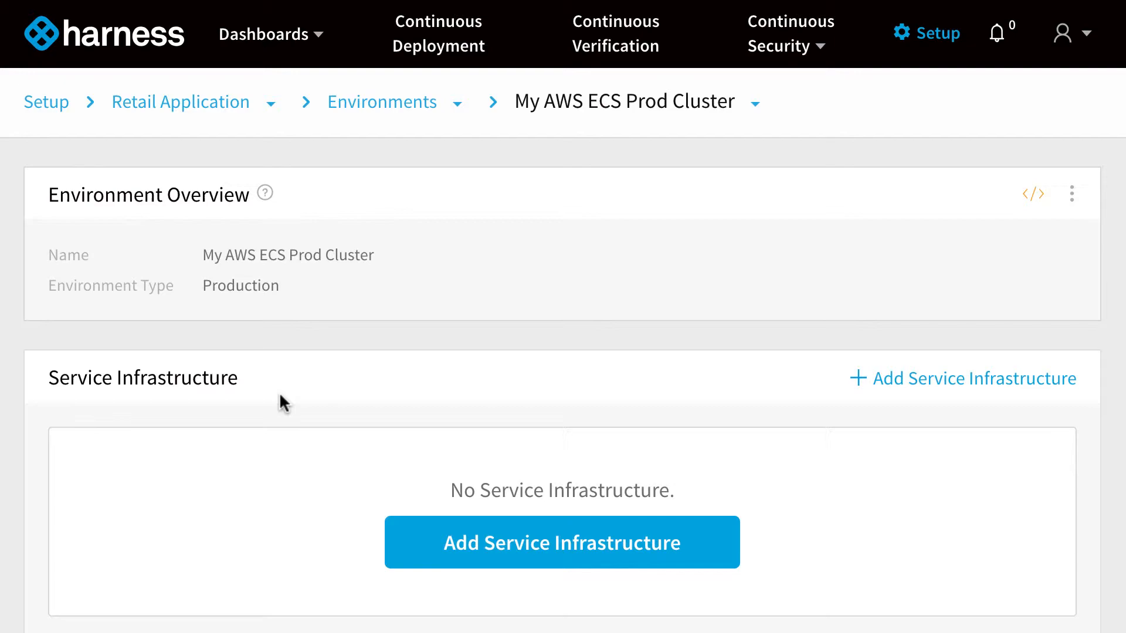
pyautogui.click(561, 541)
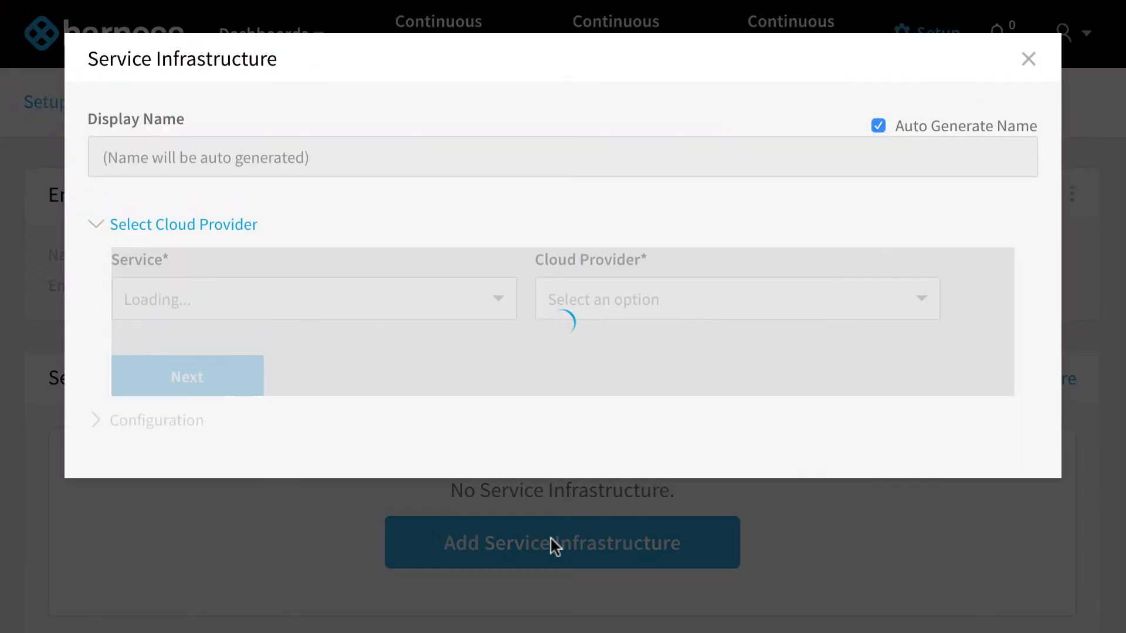
# Select My AWS Service and the aws-playground-dev-1 cloud provider for the infrastructure
pyautogui.click(312, 299)
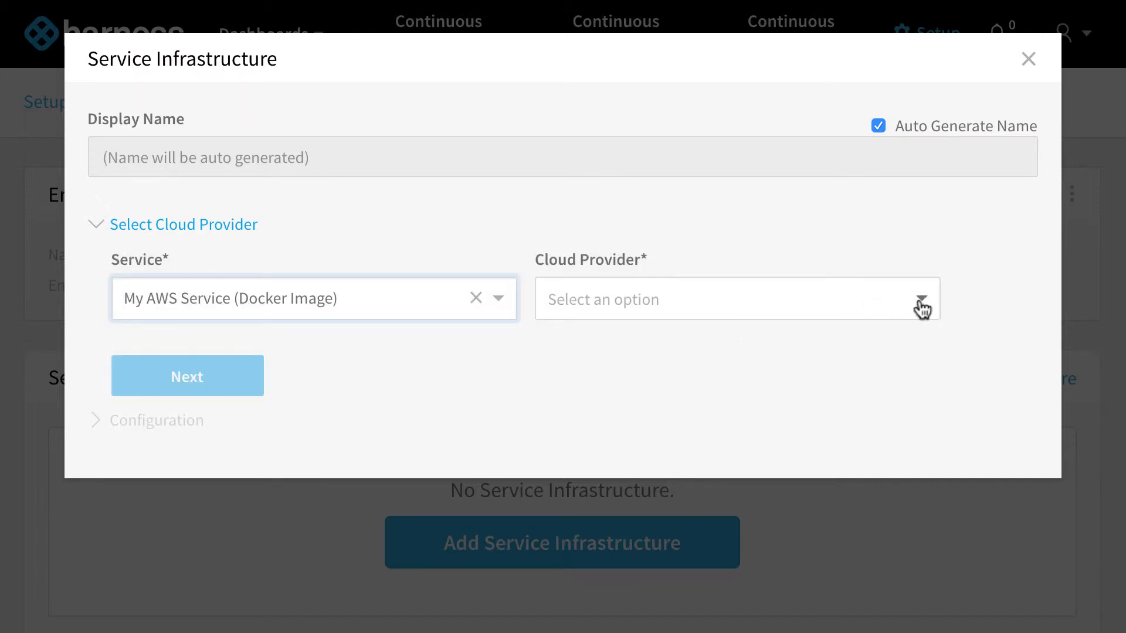
pyautogui.click(732, 299)
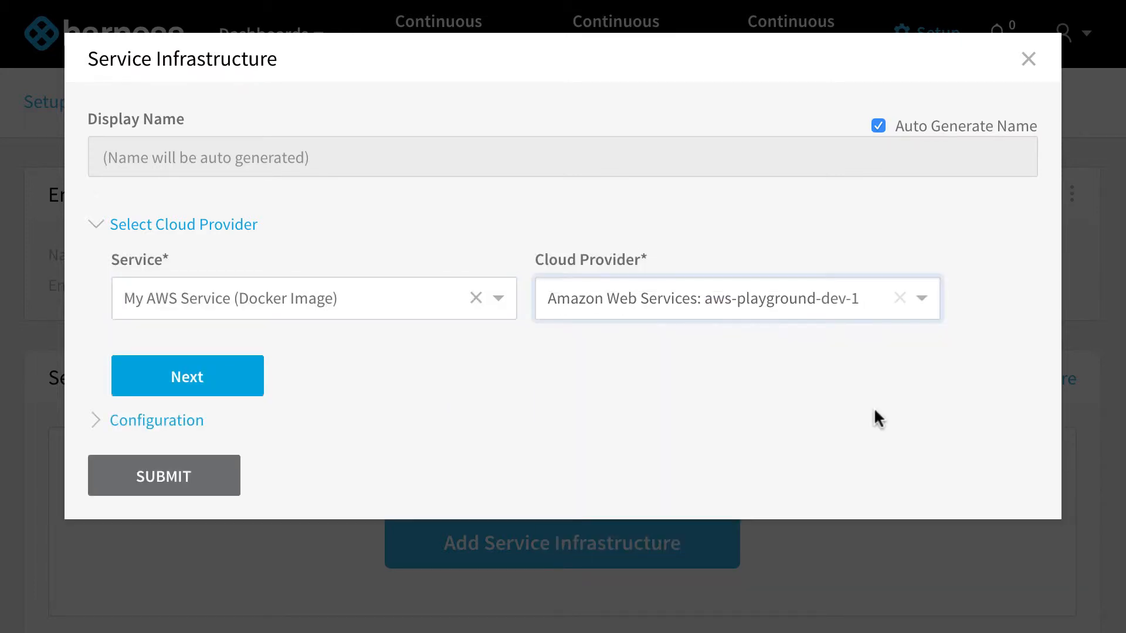
pyautogui.click(186, 376)
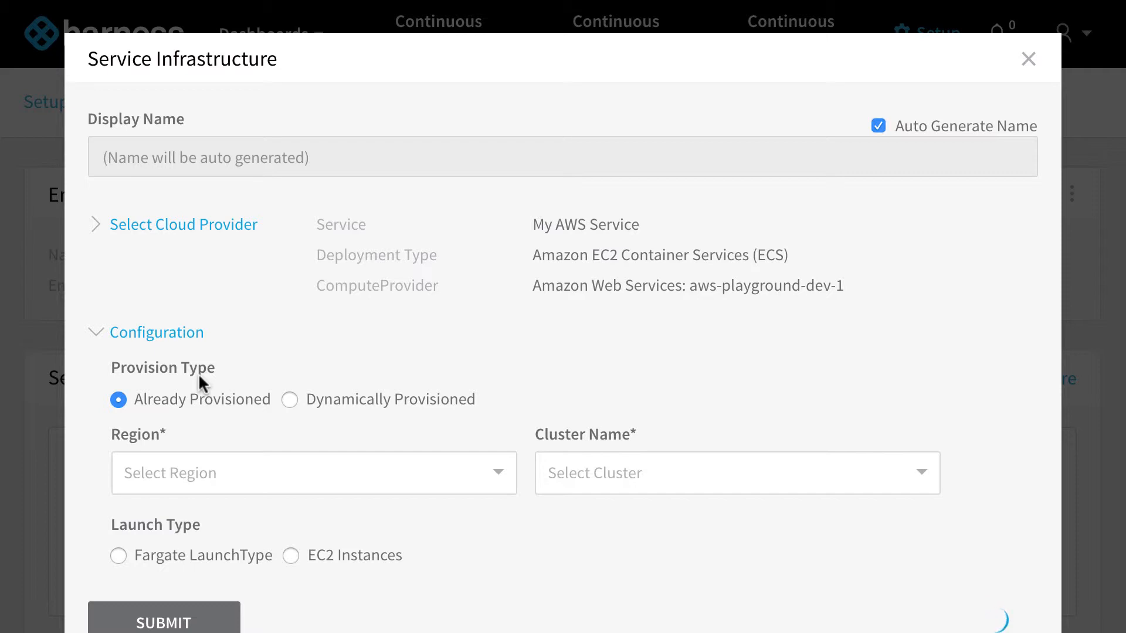
# Set region US West (N. California), cluster ecs-tour, Fargate launch type and vpc-03793d5fad4b2880e
pyautogui.click(313, 473)
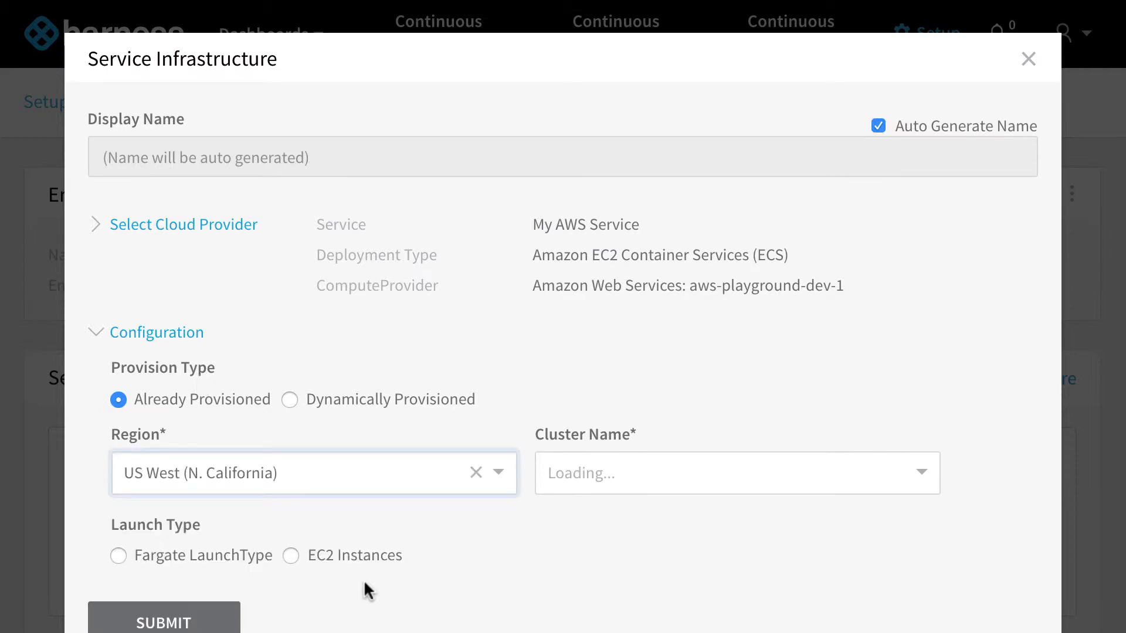
pyautogui.click(737, 473)
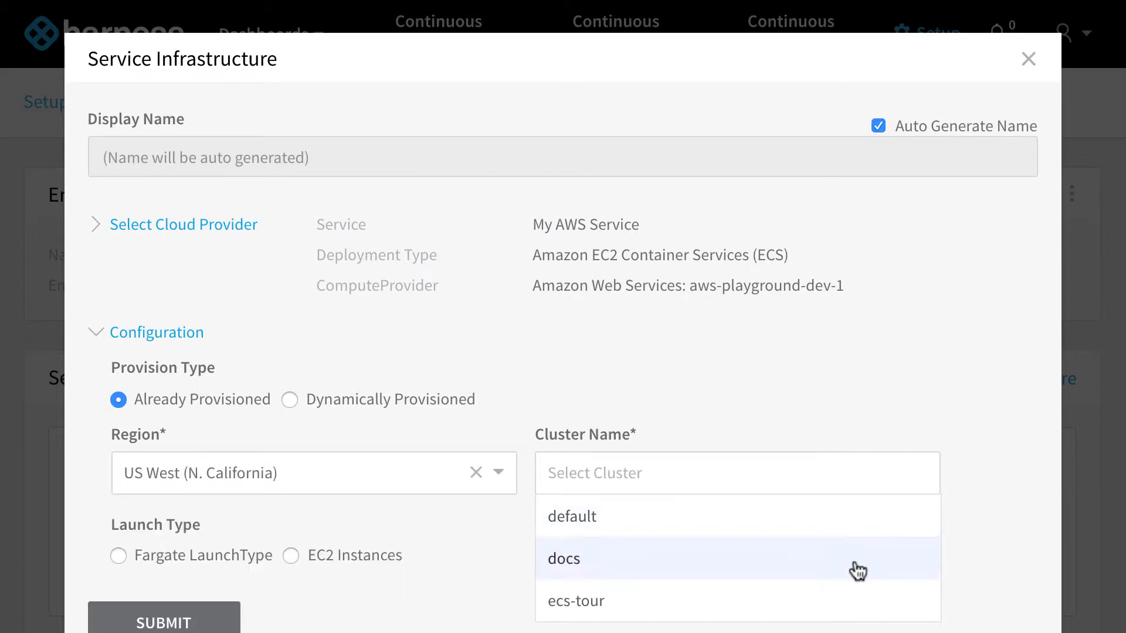
pyautogui.click(577, 601)
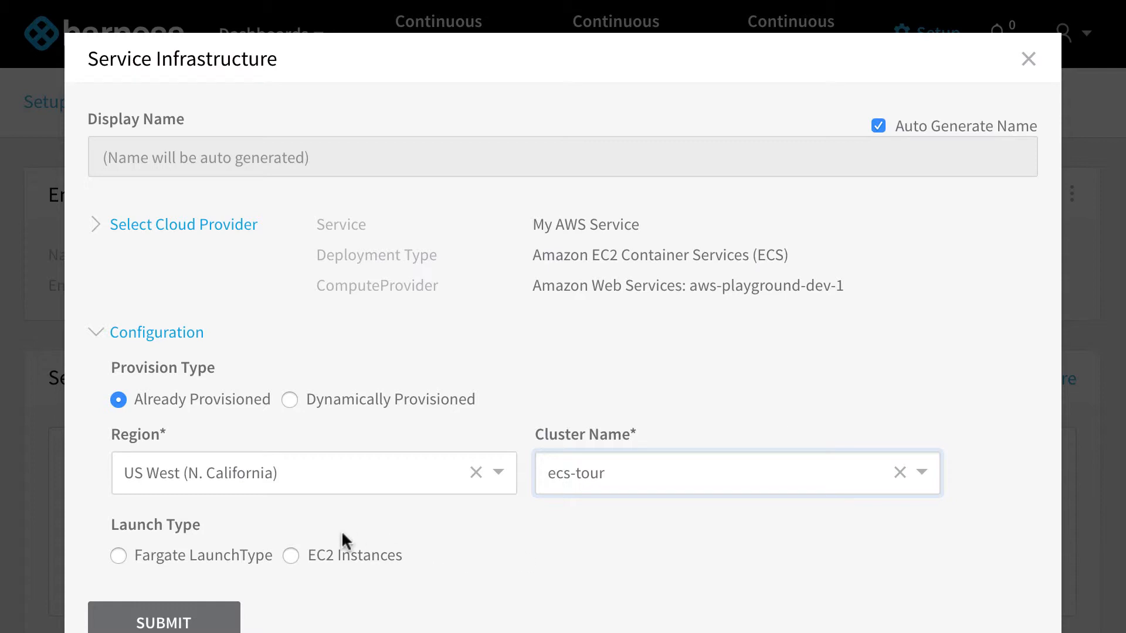
pyautogui.click(117, 555)
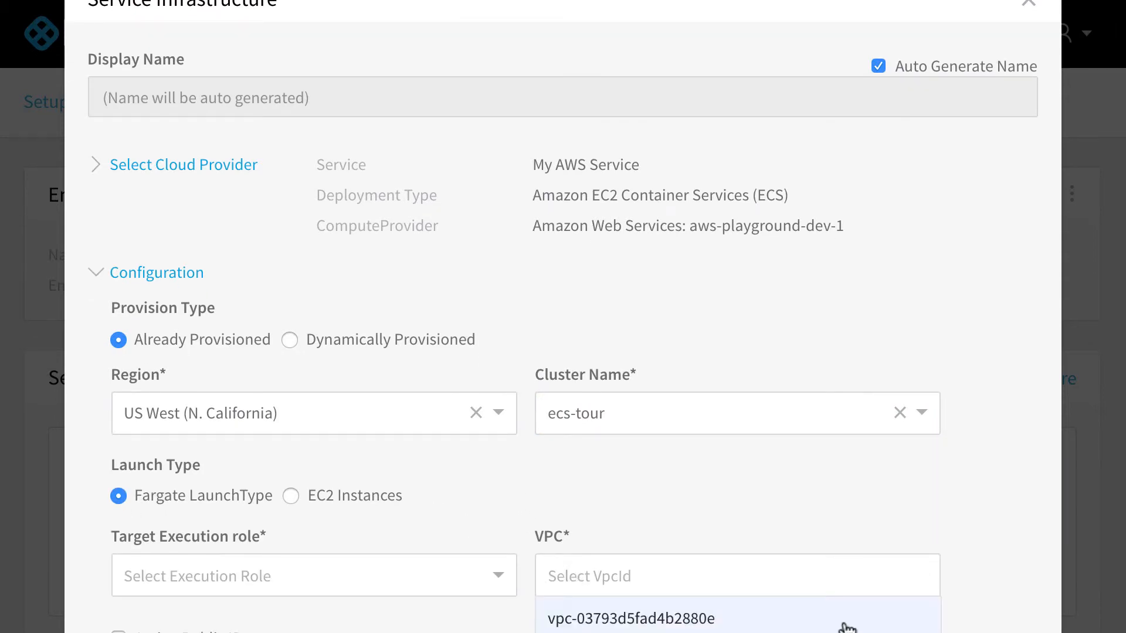
pyautogui.click(631, 618)
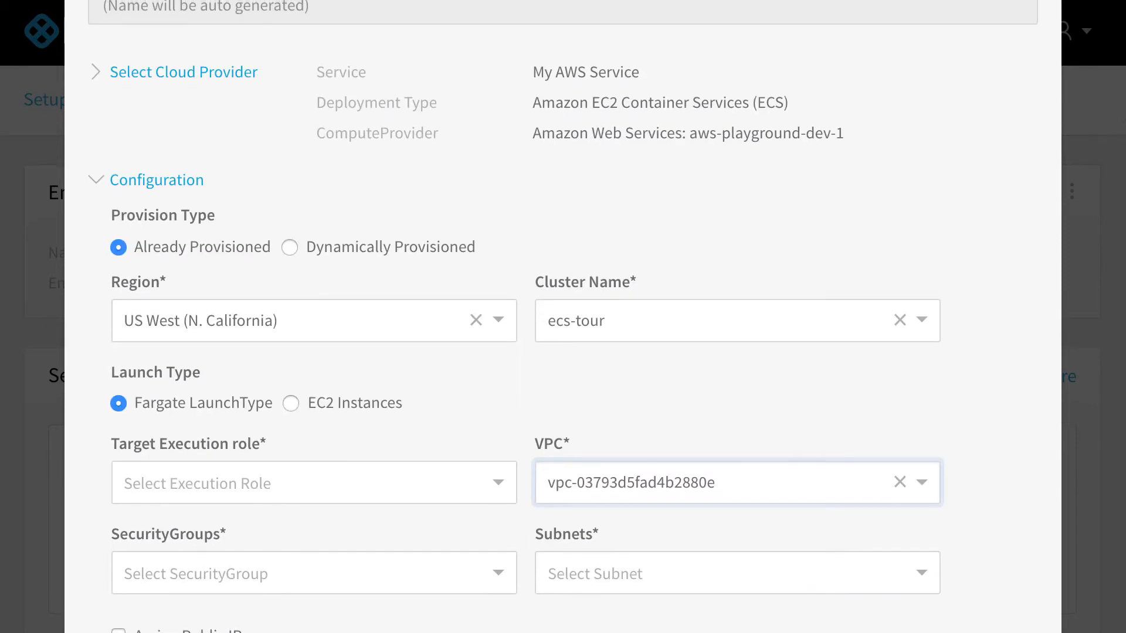
pyautogui.click(314, 574)
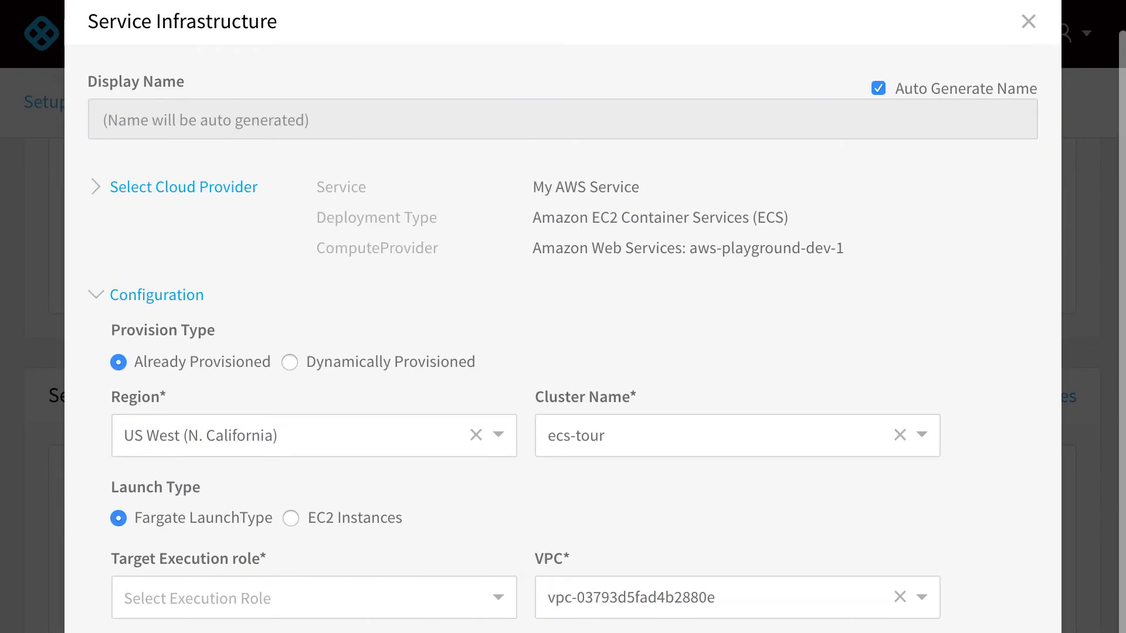
pyautogui.click(289, 517)
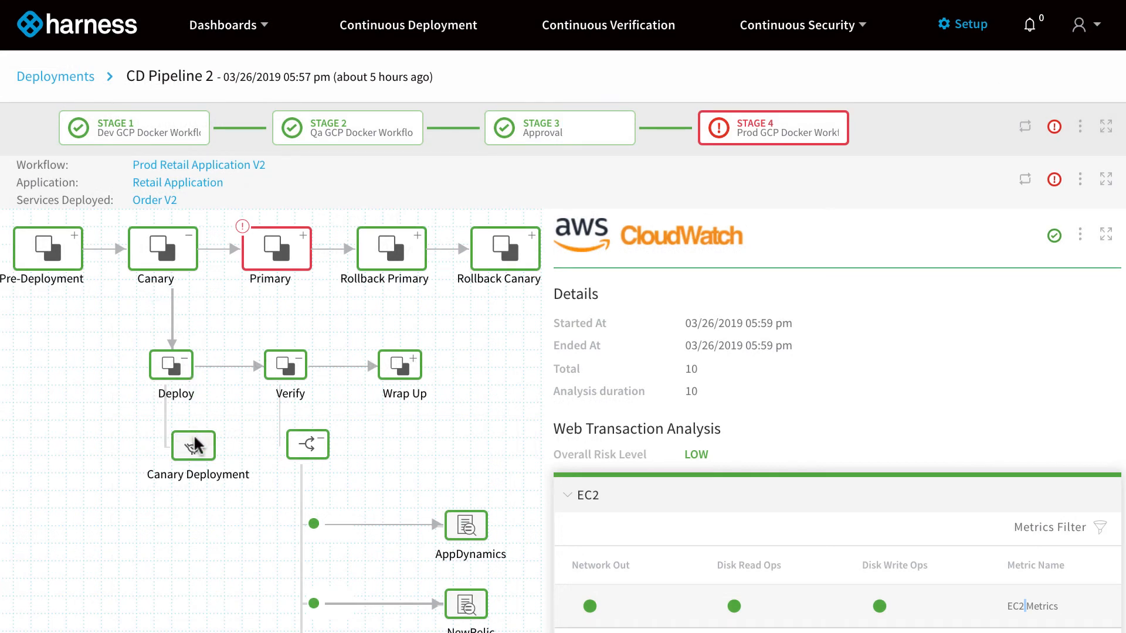
pyautogui.moveTo(626, 328)
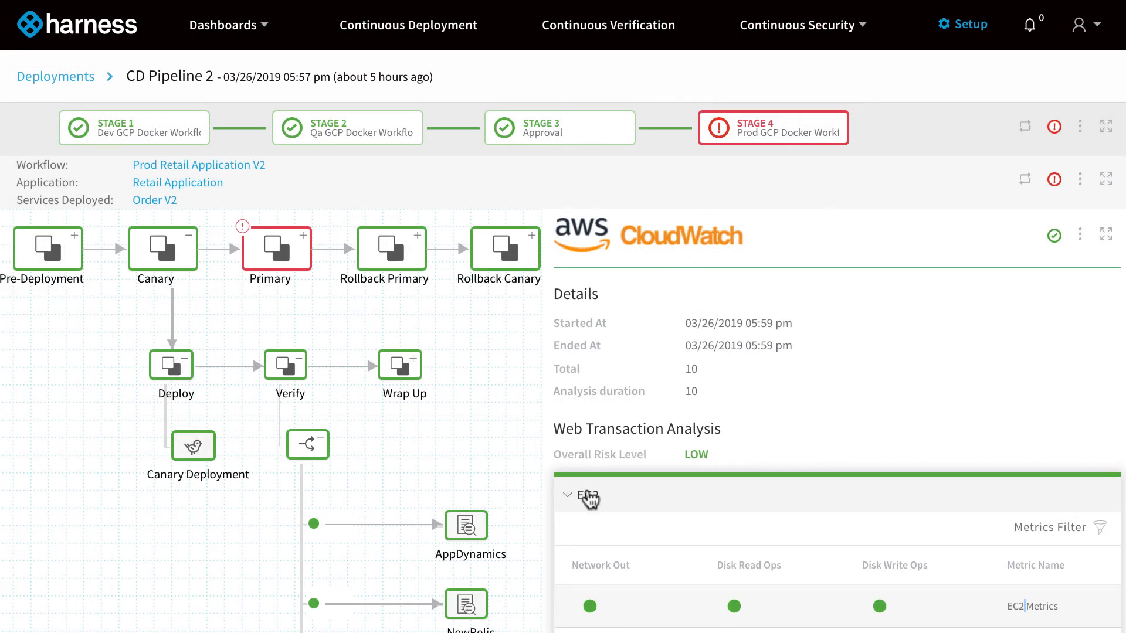
pyautogui.moveTo(840, 561)
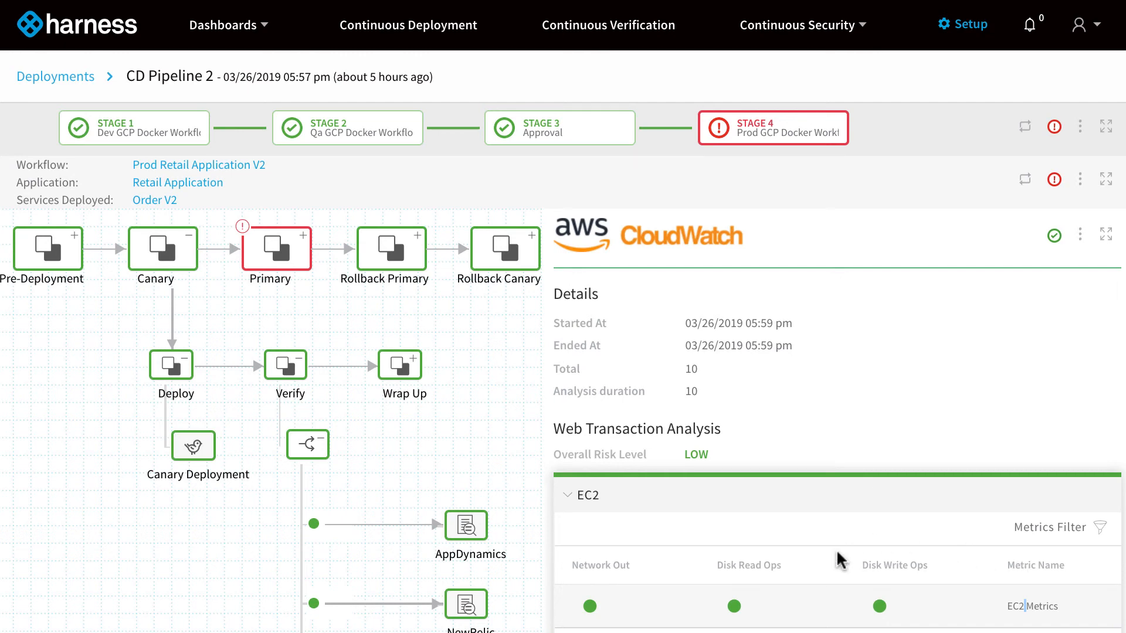